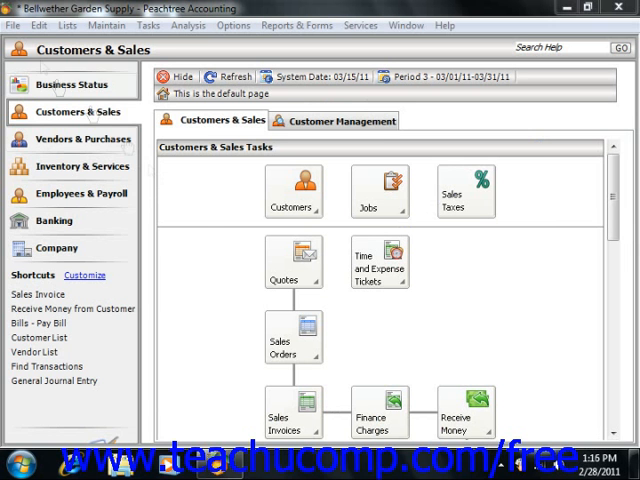
Launch the Restore Wizard from the File menu's Restore command.
{"action": "left_click", "coordinate": [14, 24]}
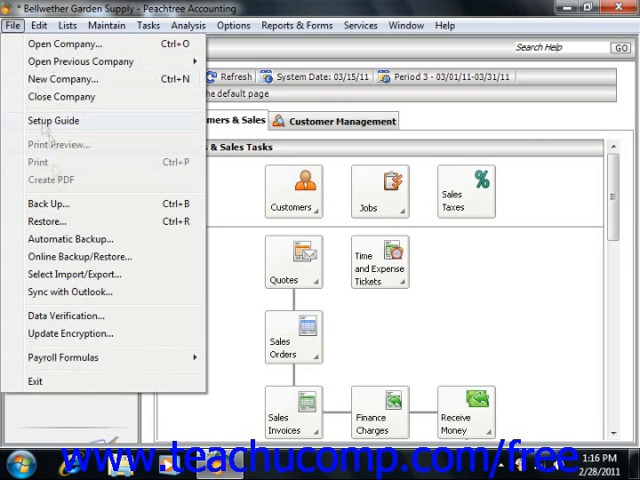
{"action": "left_click", "coordinate": [48, 220]}
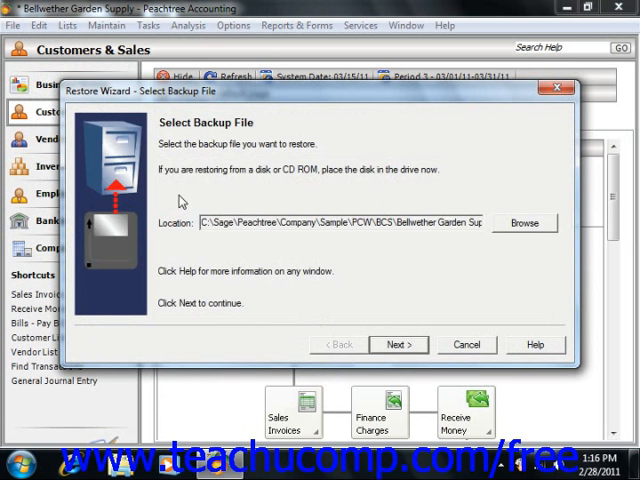
{"action": "mouse_move", "coordinate": [430, 248]}
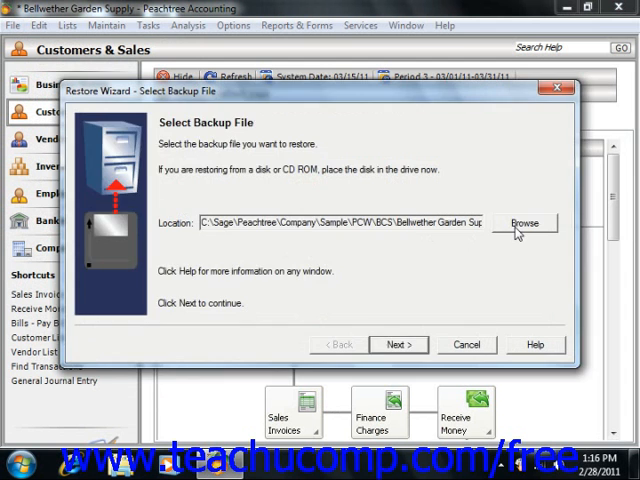
Choose Bellwether Garden Supply-022811.ptb as the backup and continue to Select Company.
{"action": "left_click", "coordinate": [526, 224]}
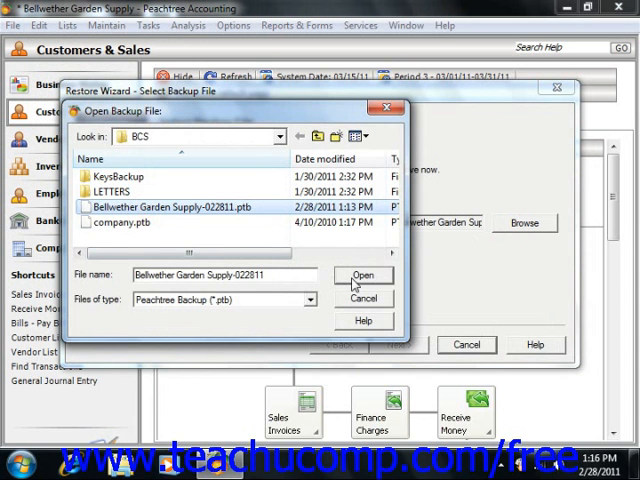
{"action": "left_click", "coordinate": [364, 276]}
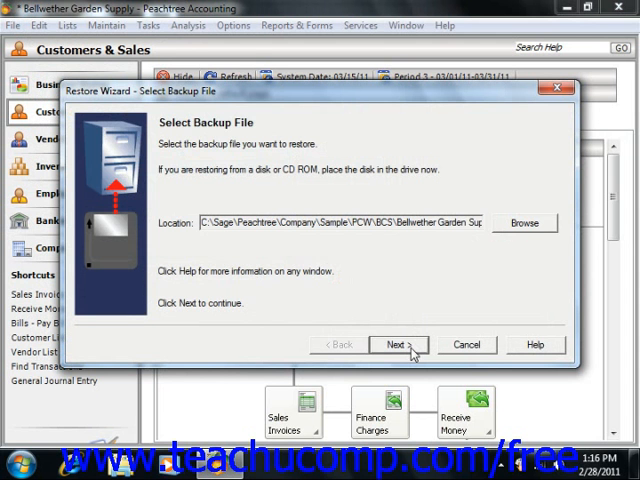
{"action": "left_click", "coordinate": [398, 344]}
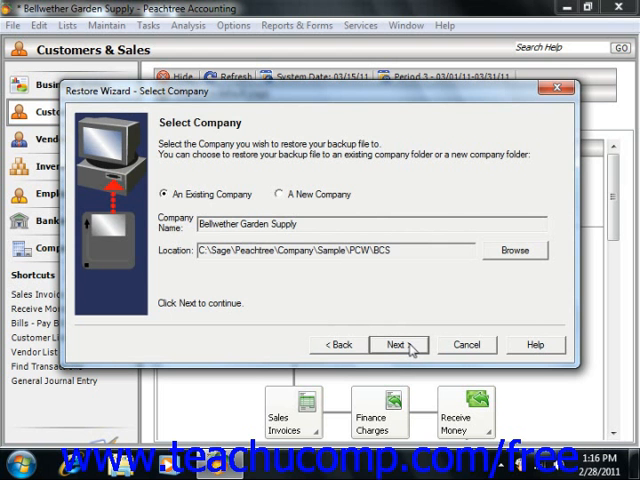
{"action": "mouse_move", "coordinate": [412, 348]}
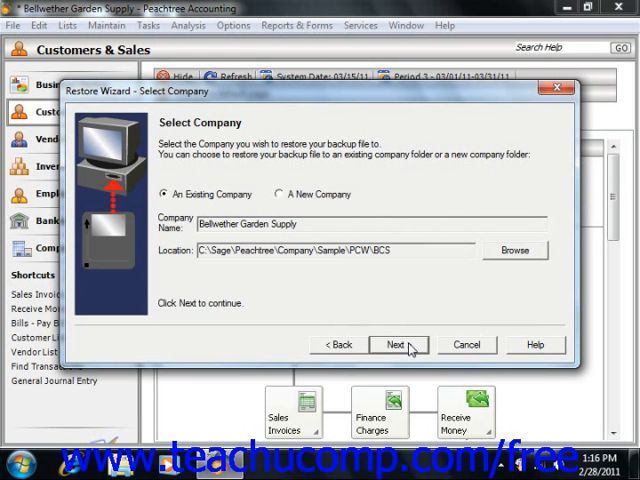
{"action": "mouse_move", "coordinate": [512, 262]}
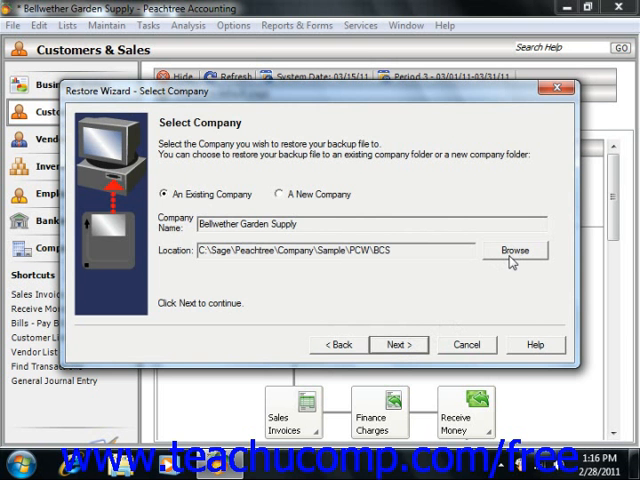
{"action": "left_click", "coordinate": [516, 250]}
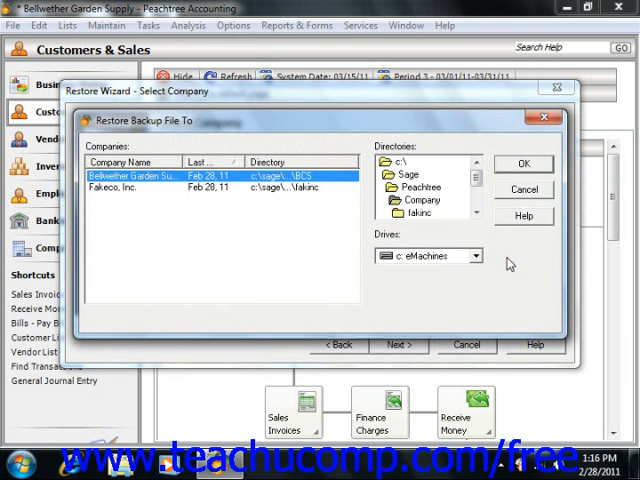
{"action": "mouse_move", "coordinate": [504, 220]}
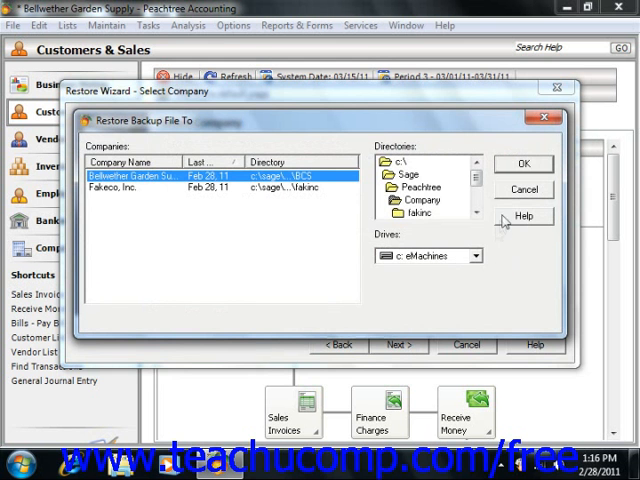
{"action": "left_click", "coordinate": [524, 164]}
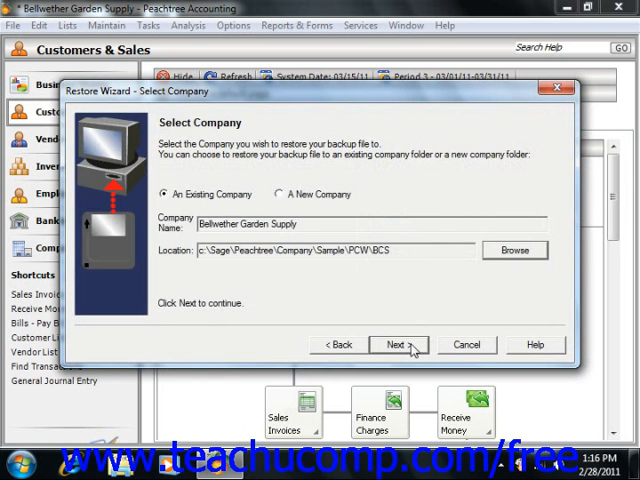
On Restore Options, mark only Customized Forms, leaving Company Data unchecked.
{"action": "left_click", "coordinate": [396, 344]}
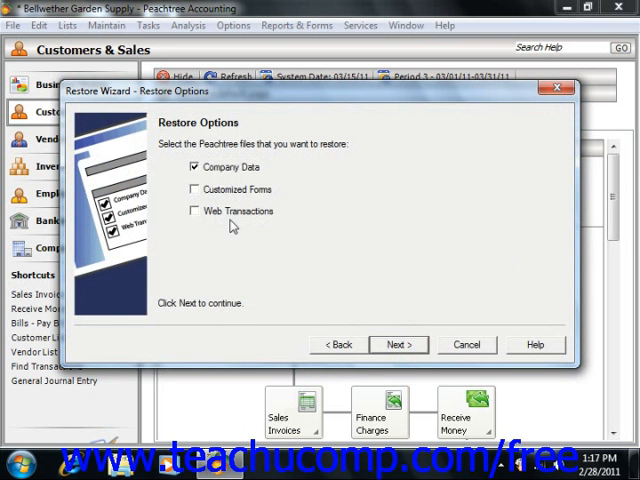
{"action": "left_click", "coordinate": [196, 166]}
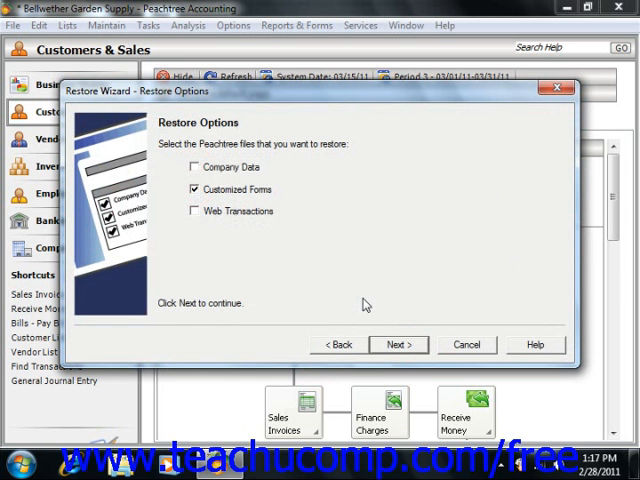
{"action": "mouse_move", "coordinate": [364, 292]}
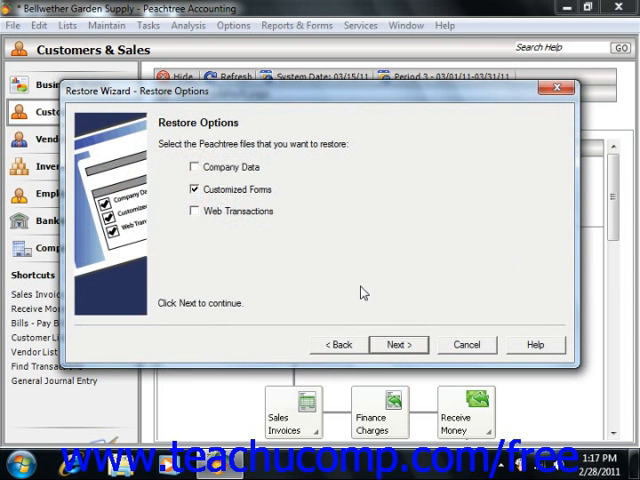
Confirm Bellwether Garden Supply and finish the restore, returning to Customers & Sales.
{"action": "left_click", "coordinate": [398, 344]}
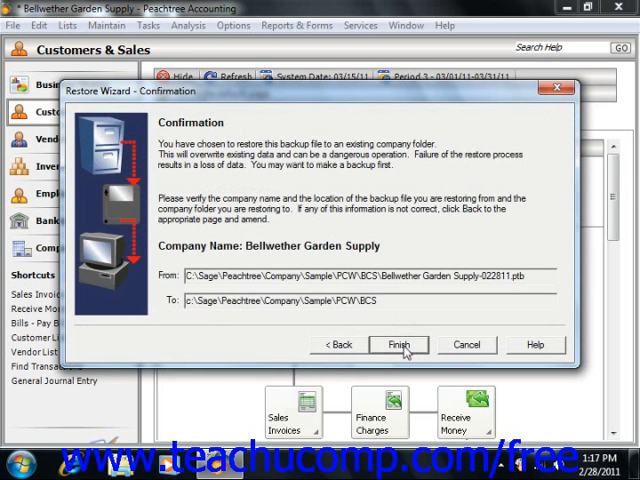
{"action": "left_click", "coordinate": [398, 344]}
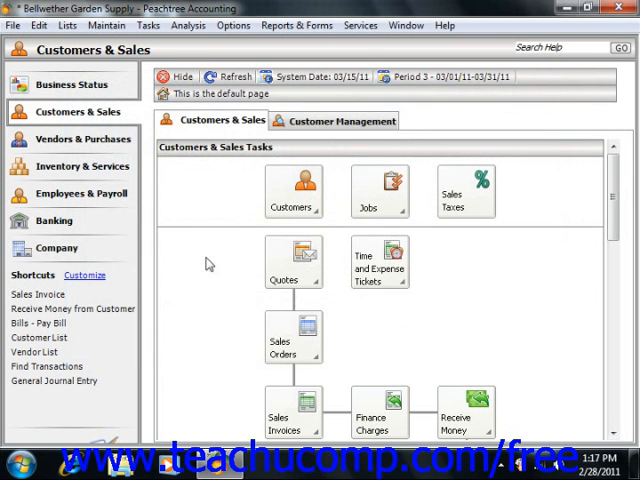